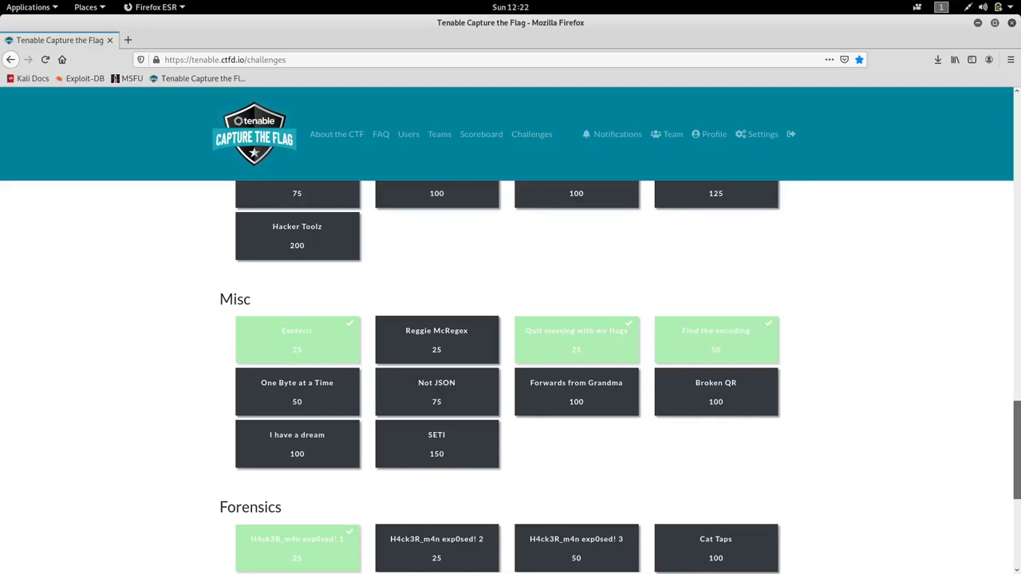
mouse_move(893, 361)
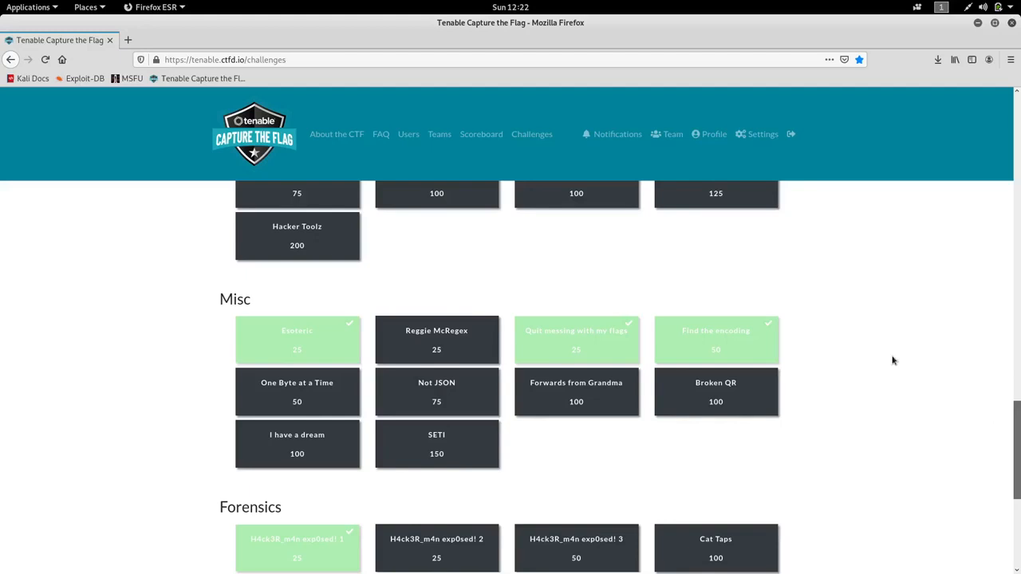
Locate and open the Esoteric challenge in the Misc category.
scroll(down, 3)
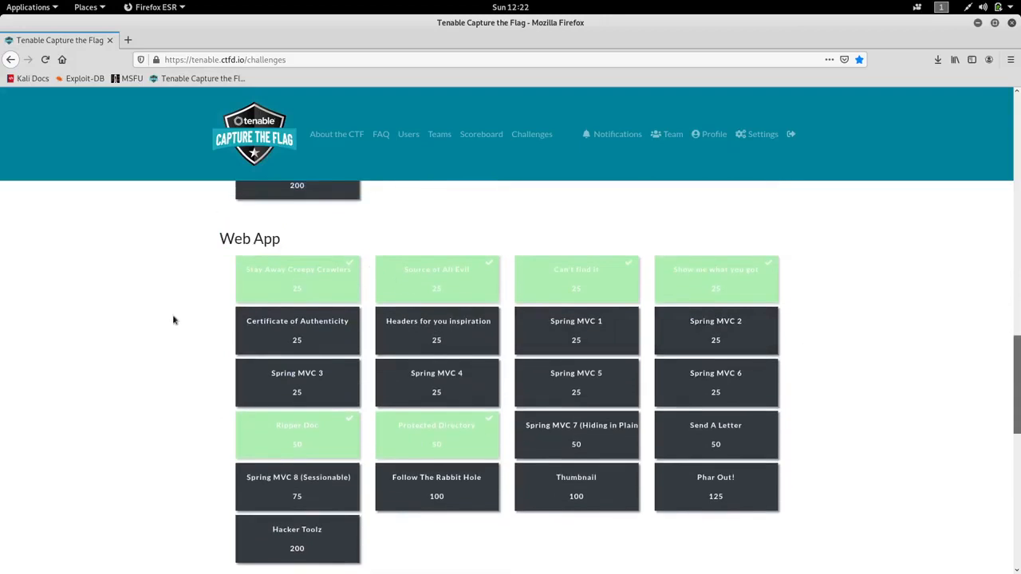
mouse_move(175, 323)
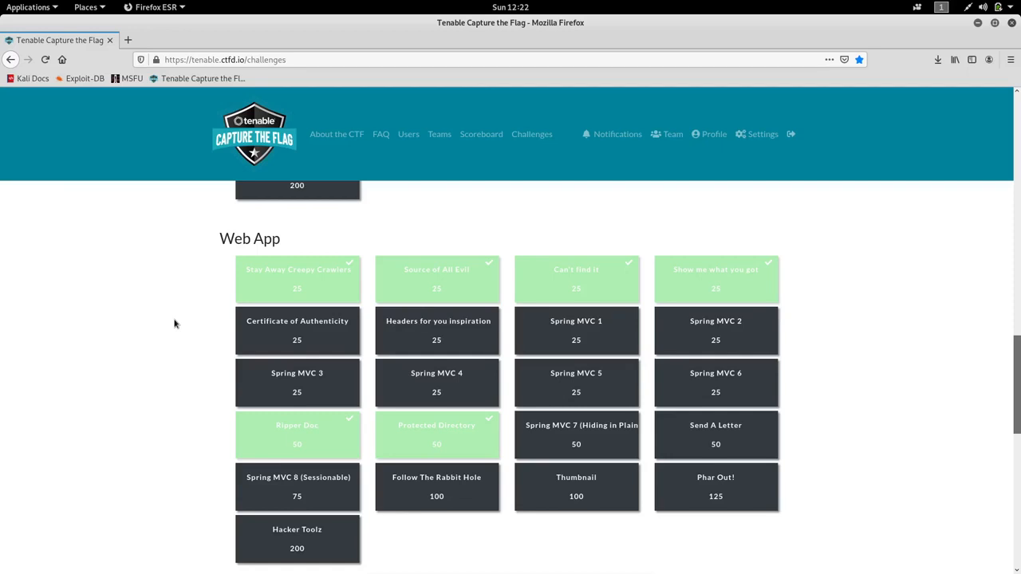
scroll(down, 3)
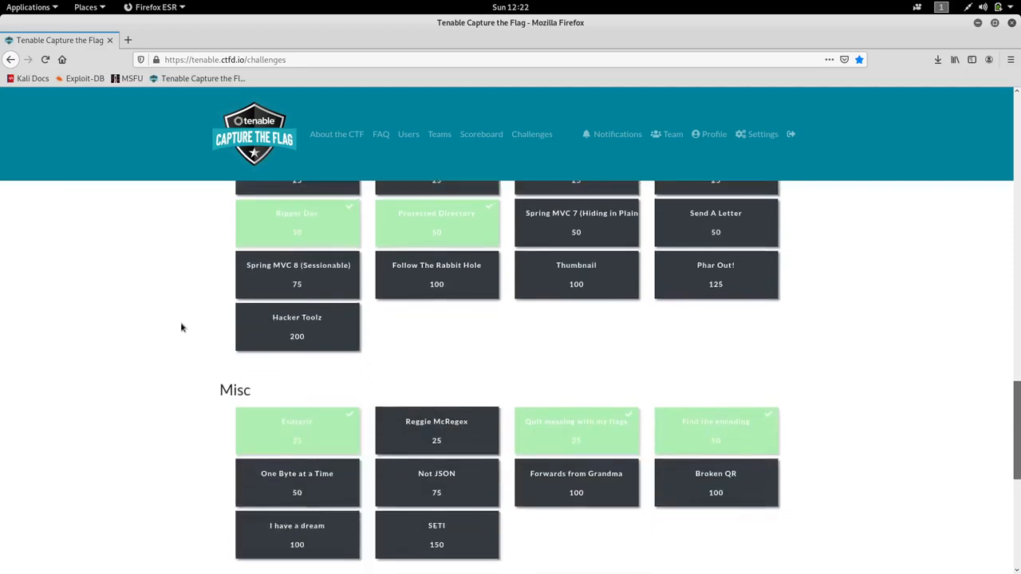
scroll(down, 3)
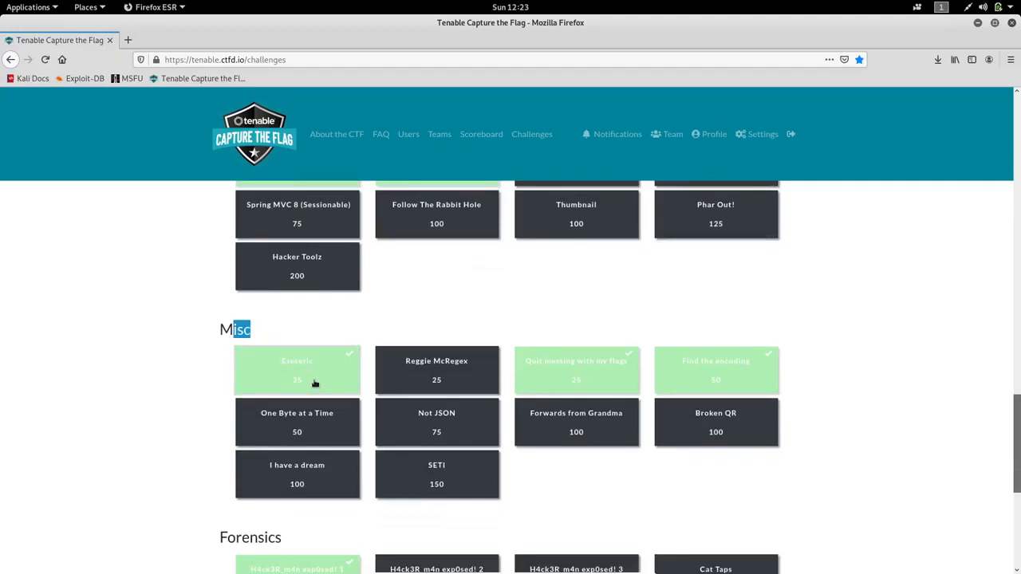
click(297, 370)
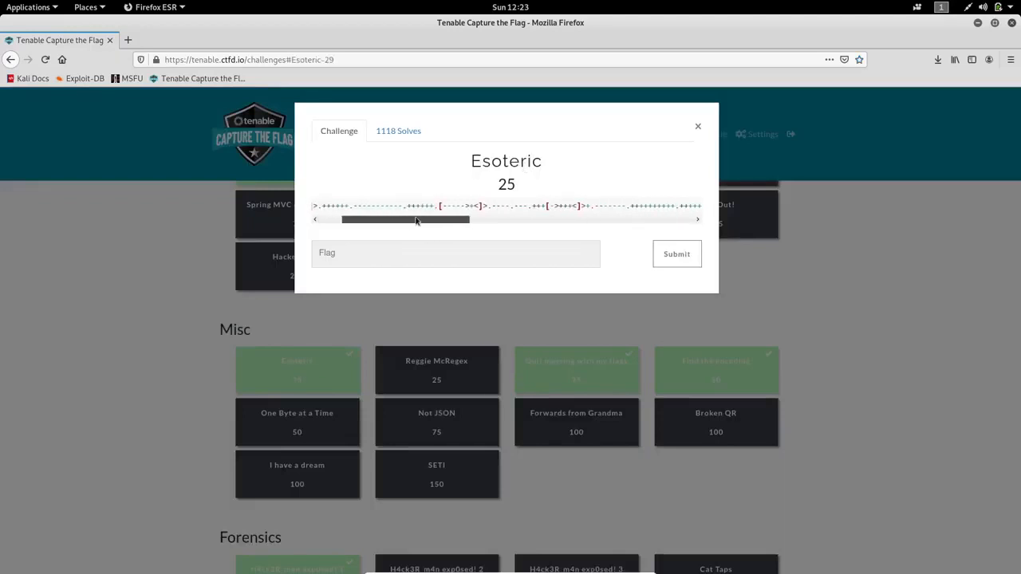
Scroll the challenge's code box horizontally to read the long code string.
drag(406, 220, 527, 220)
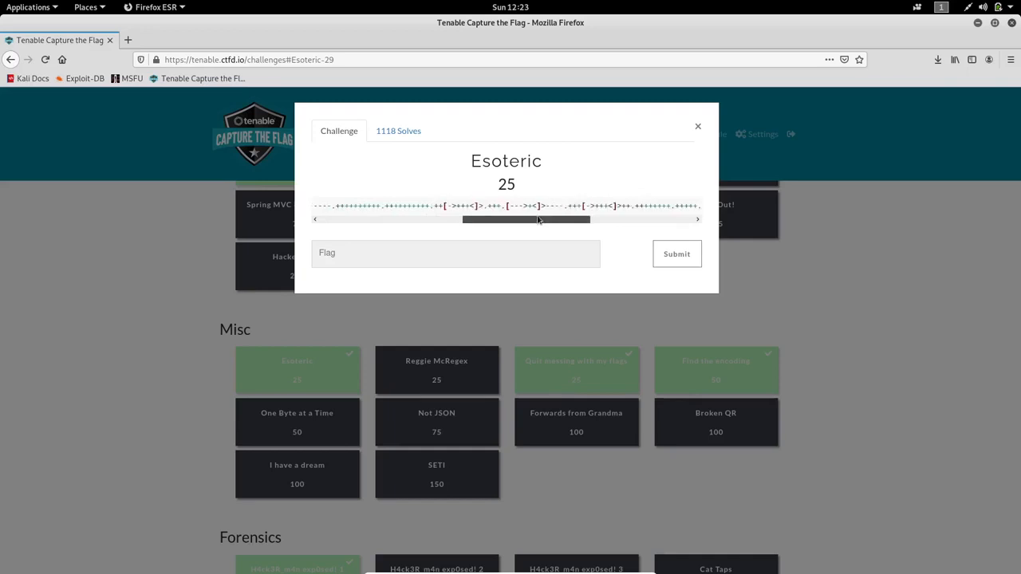
drag(527, 220, 630, 220)
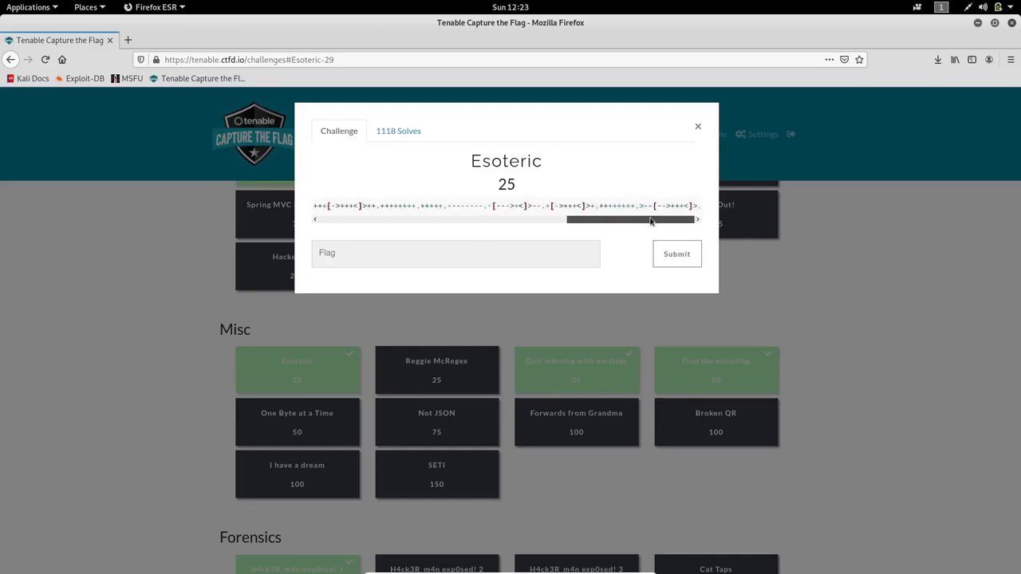
drag(630, 220, 383, 220)
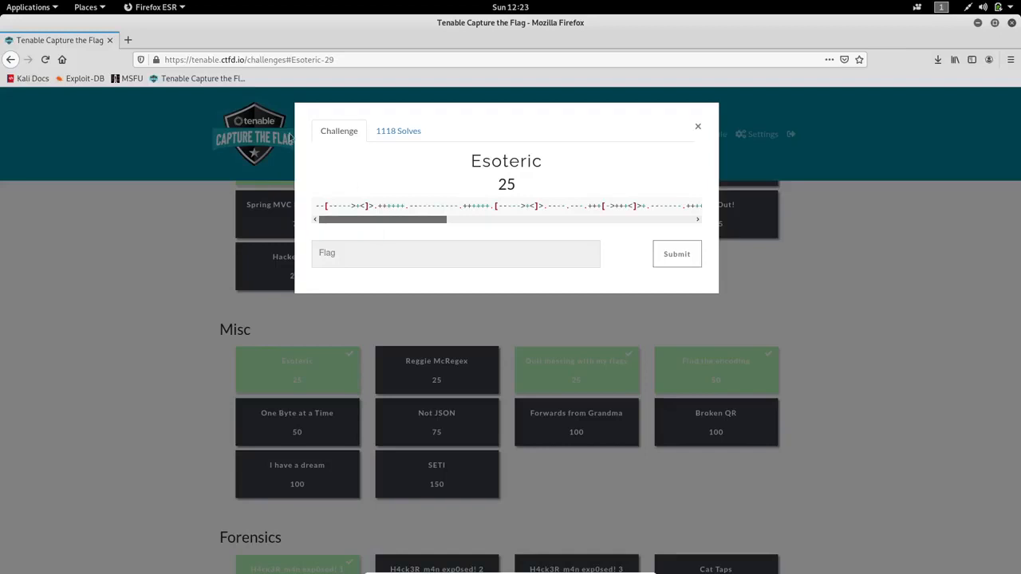
Search Google in a new tab for 'john hommod yt sortic' to find an esoteric-language walkthrough.
click(247, 39)
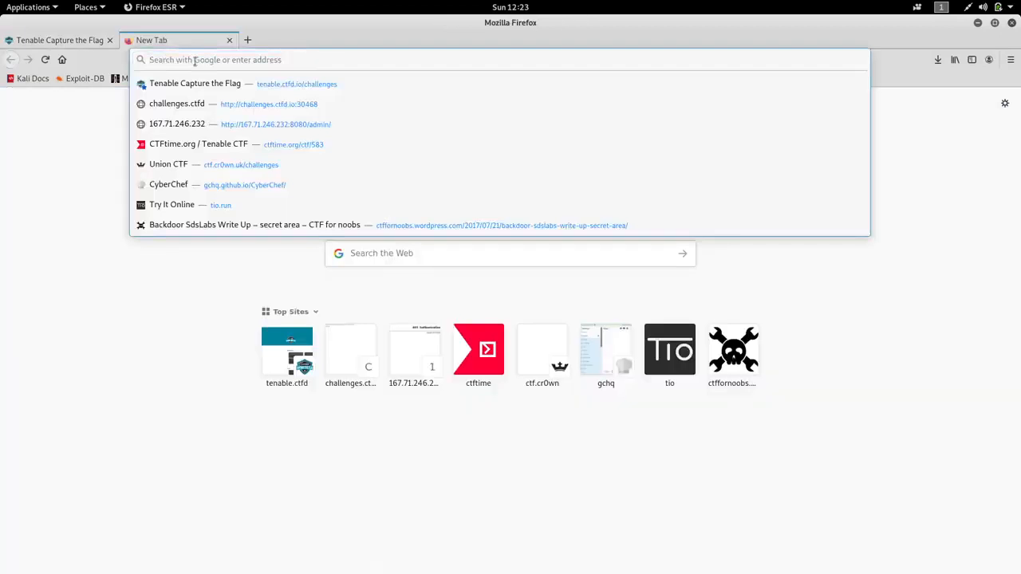
text(john hoamm)
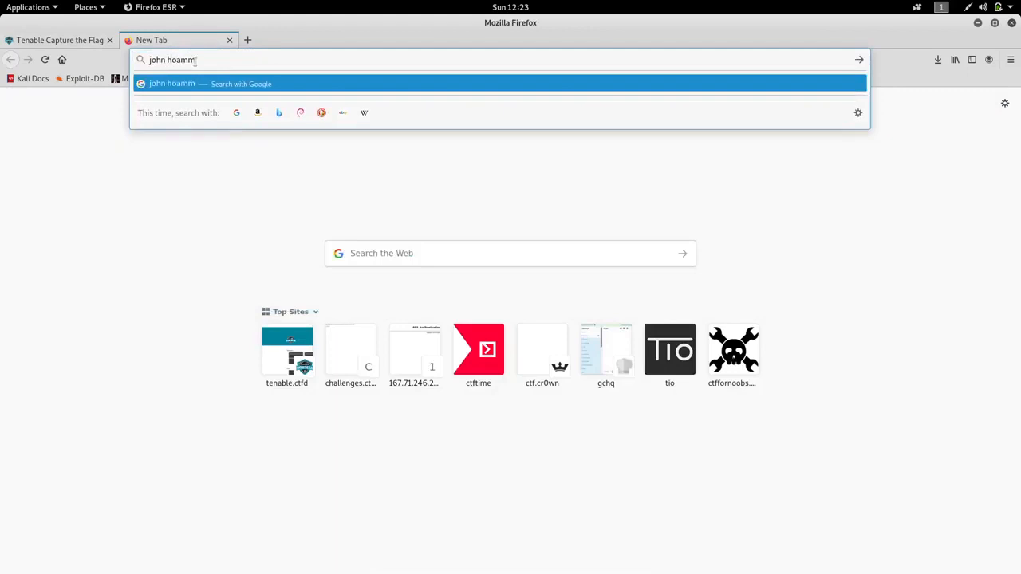
key(BackSpace)
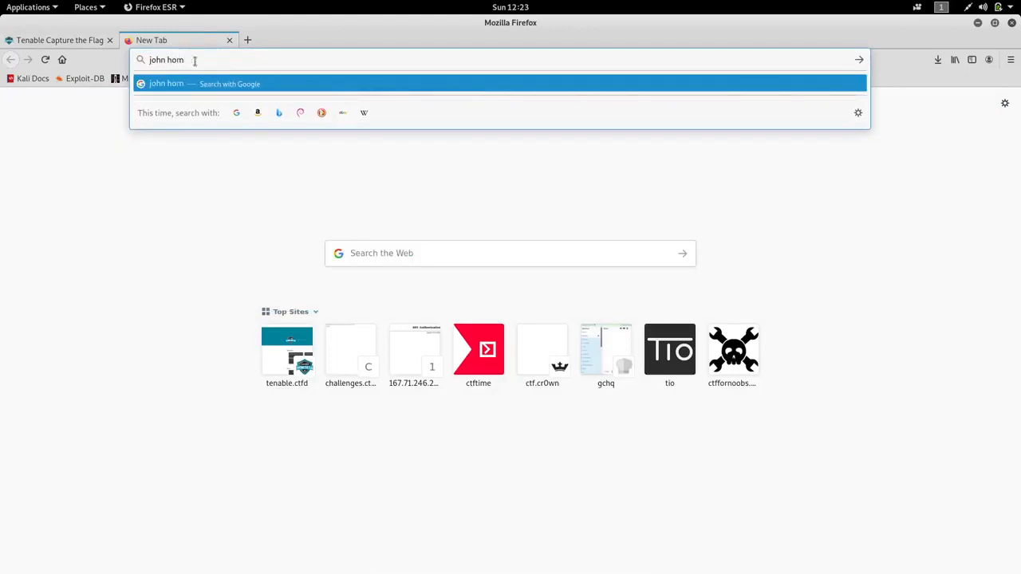
text(mod)
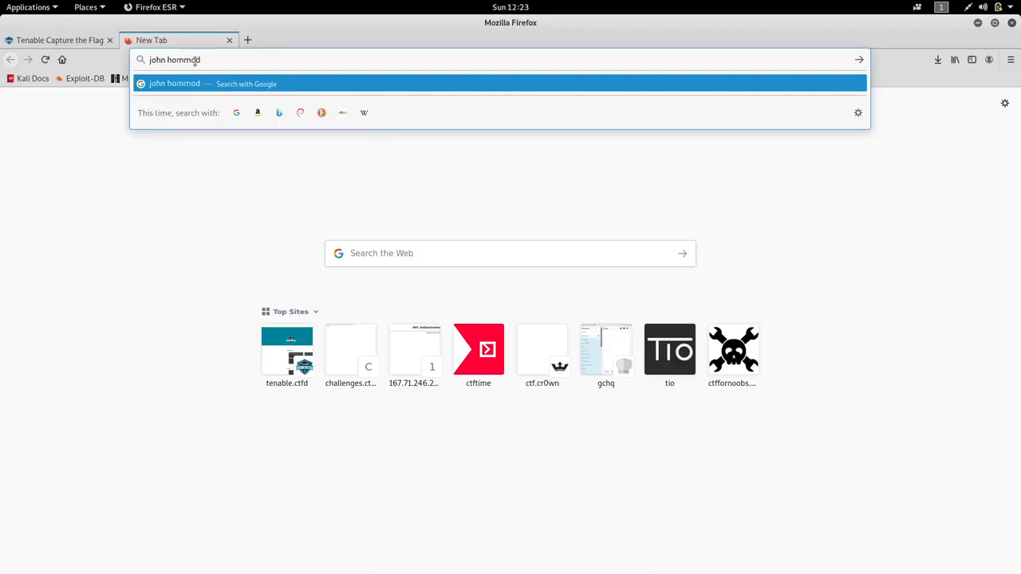
text(yt w)
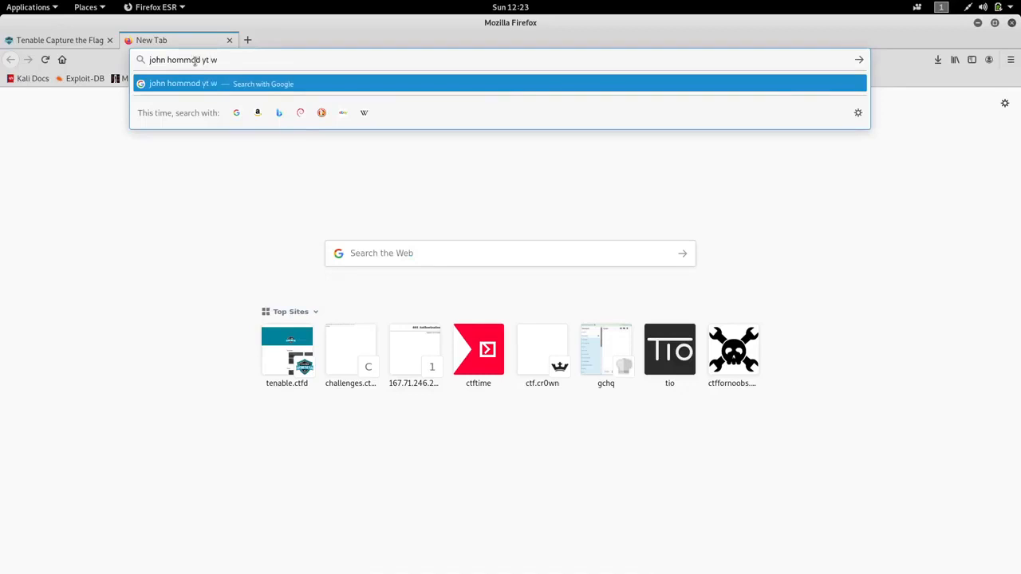
text(sortic)
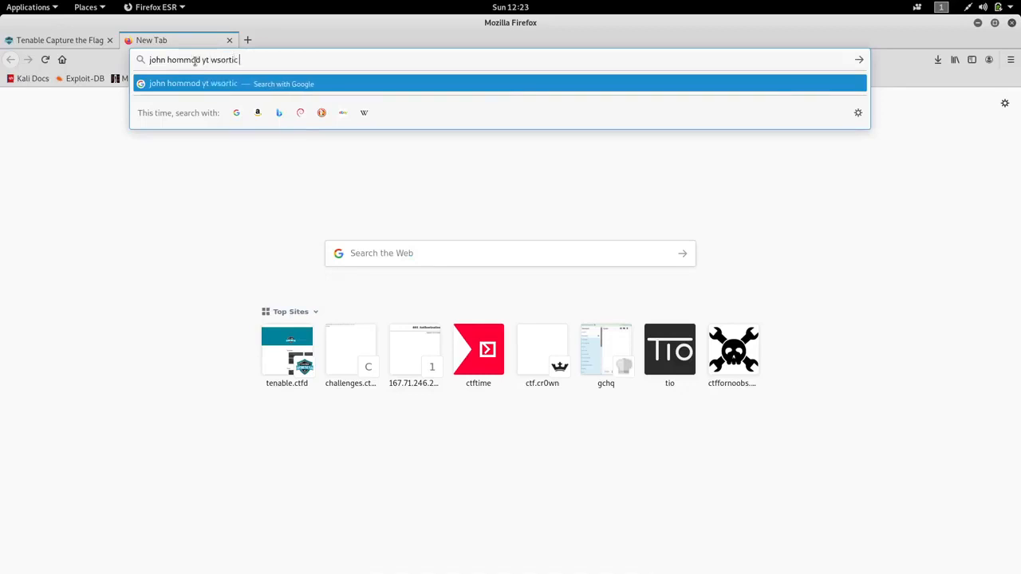
key(BackSpace)
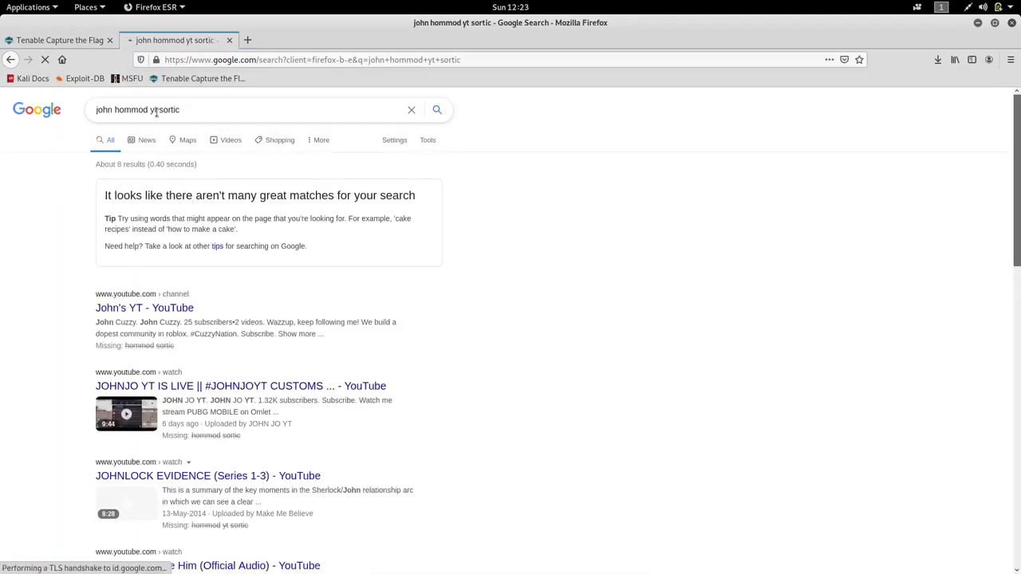
Review the corrected 'john hommod yt esortic' results, then return to the Esoteric challenge.
click(239, 109)
text(e)
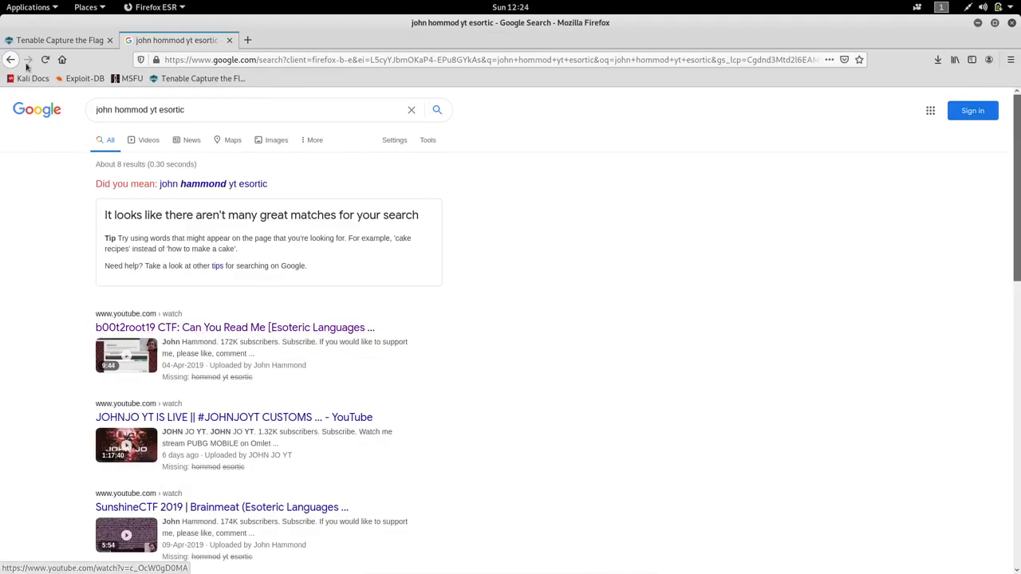
mouse_move(61, 40)
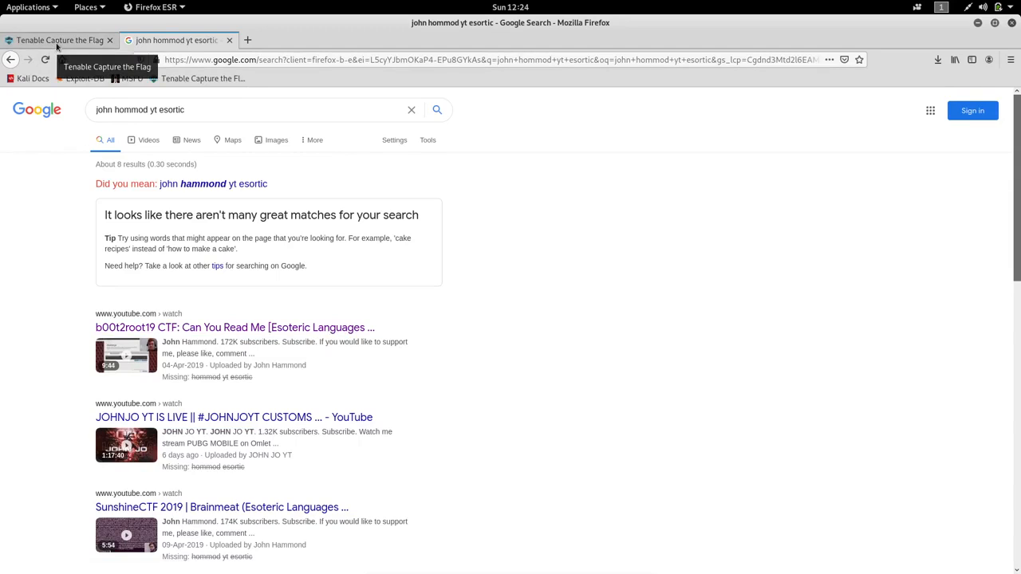
mouse_move(56, 48)
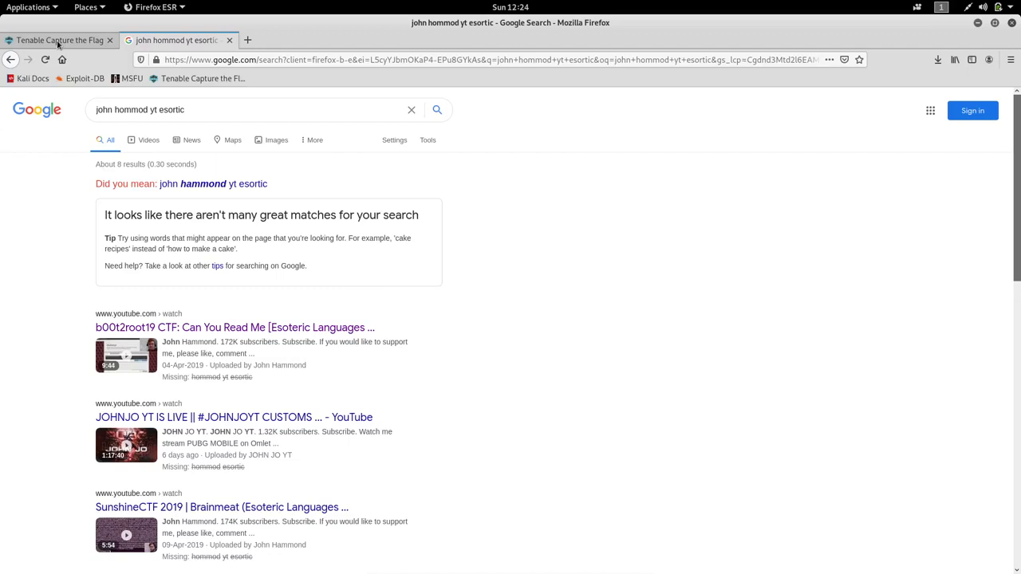
click(61, 40)
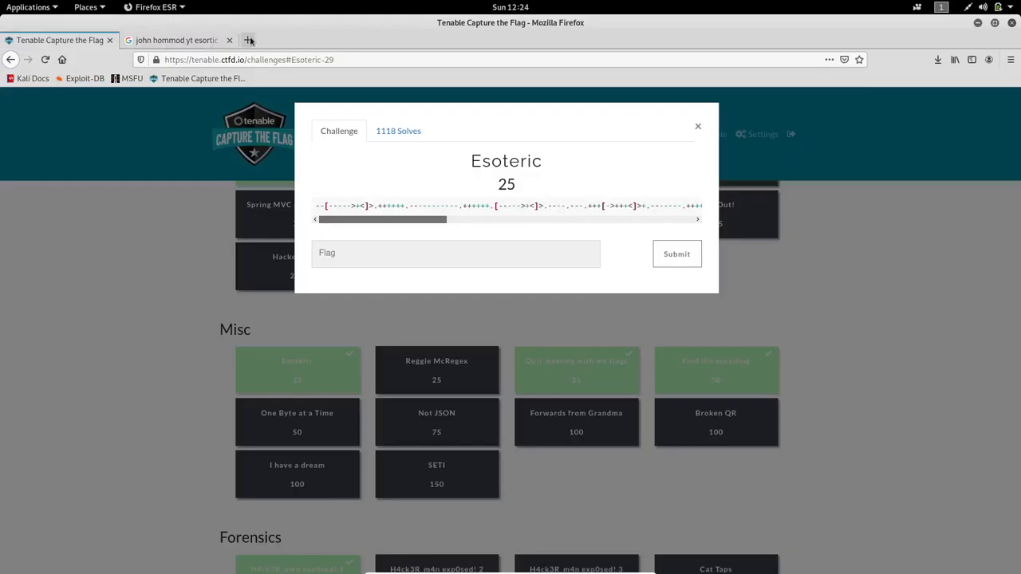
Load Try It Online in a new tab and select brainfuck as the language.
text(tio.run)
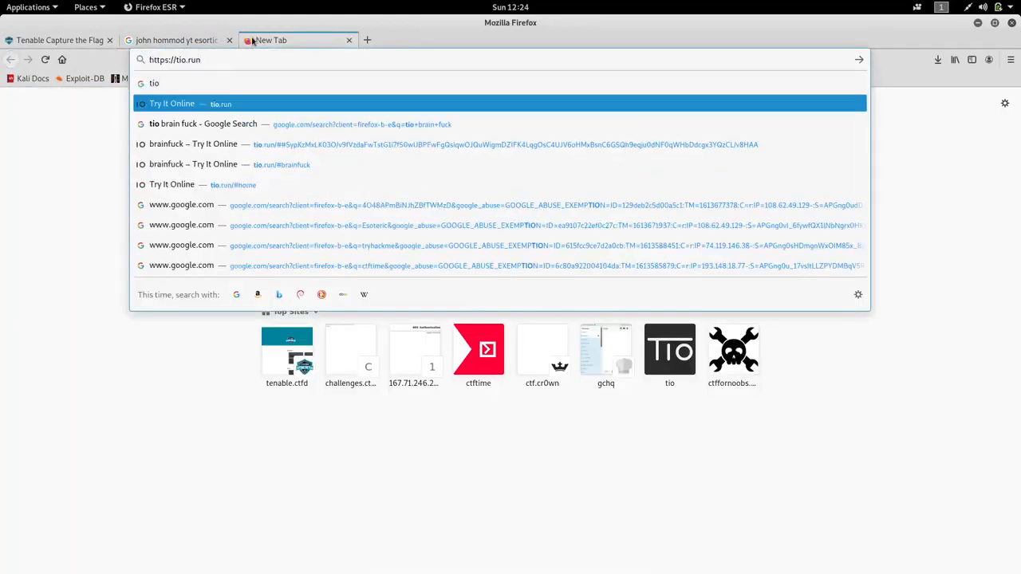
click(172, 102)
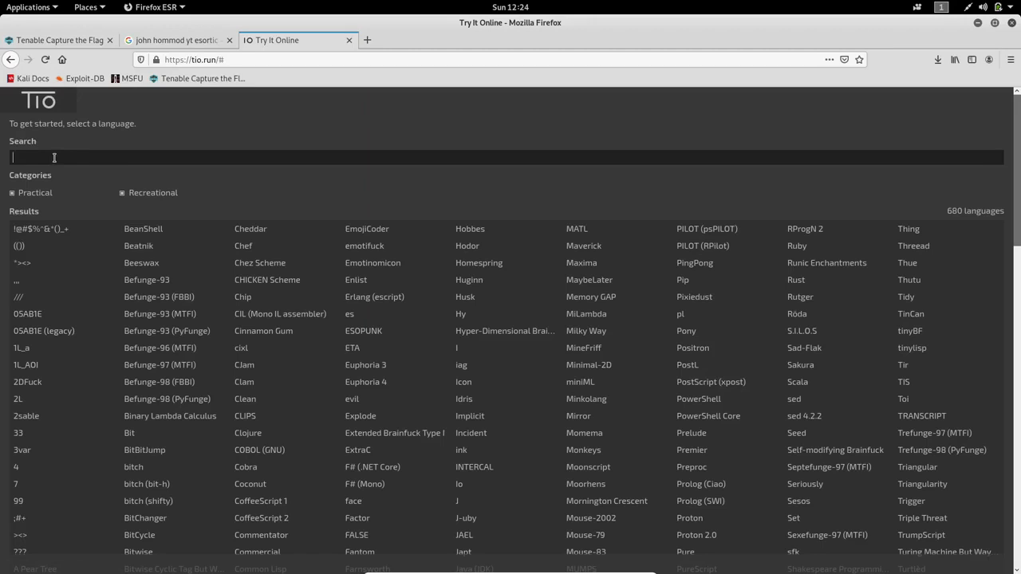
text(bra)
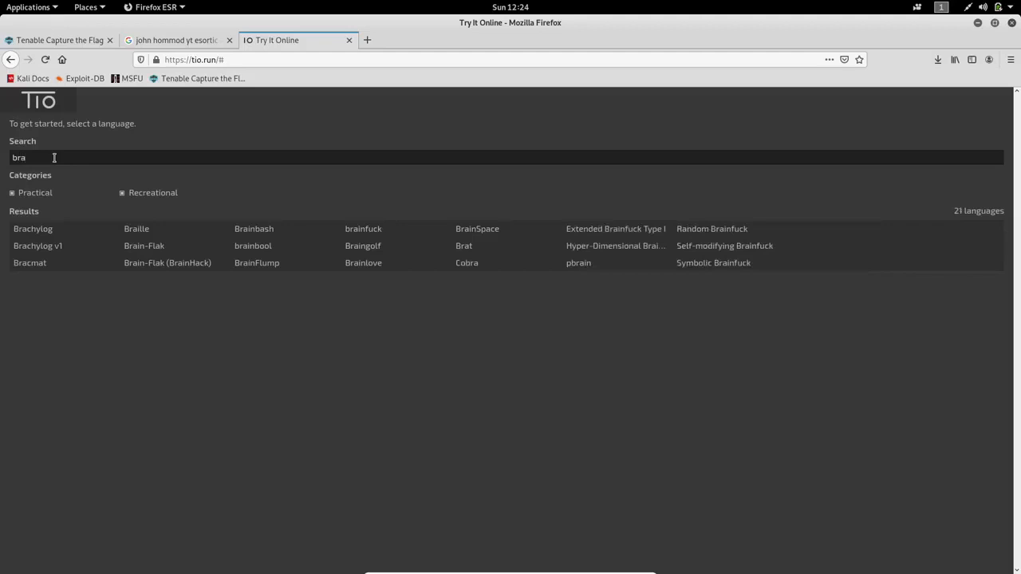
click(363, 229)
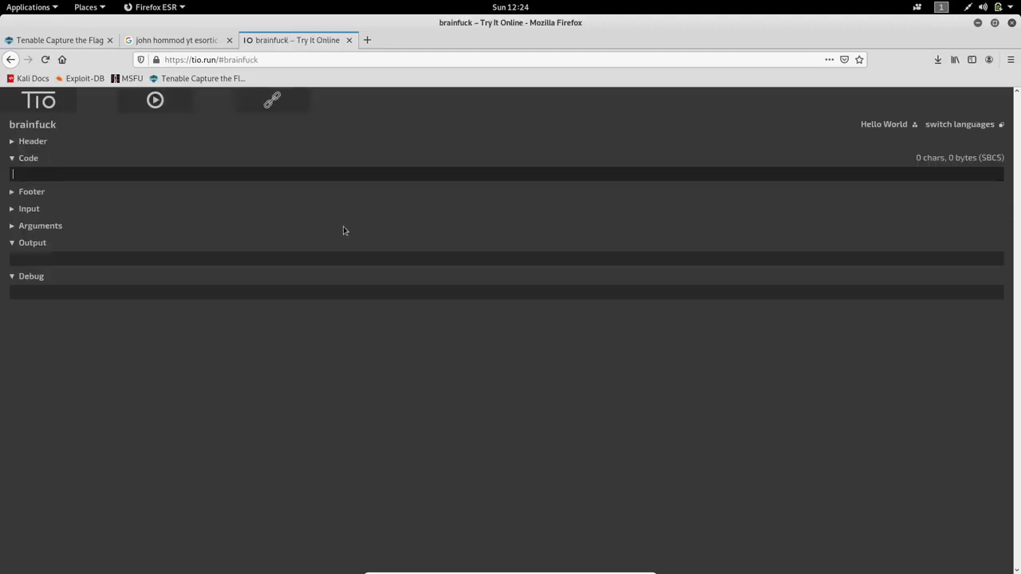
Run the pasted brainfuck code, revealing flag{wtf_is_brainfuck}, then return to the challenge.
click(61, 40)
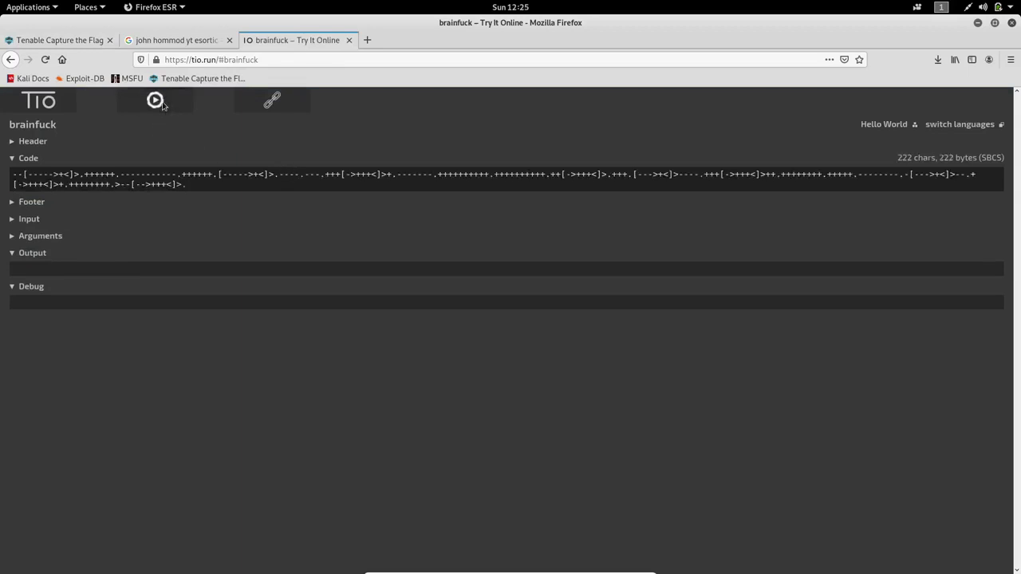
click(155, 99)
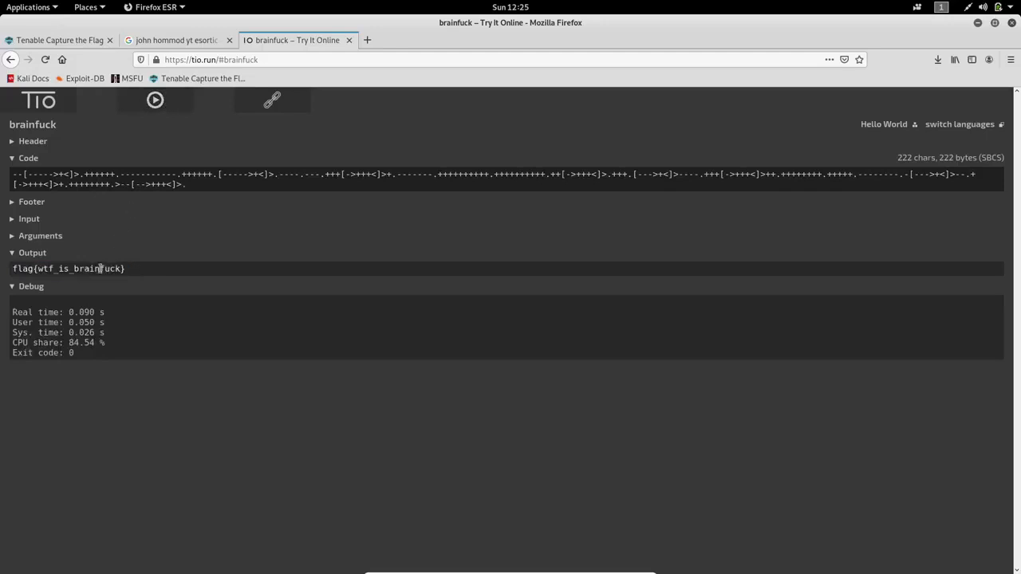
double_click(67, 268)
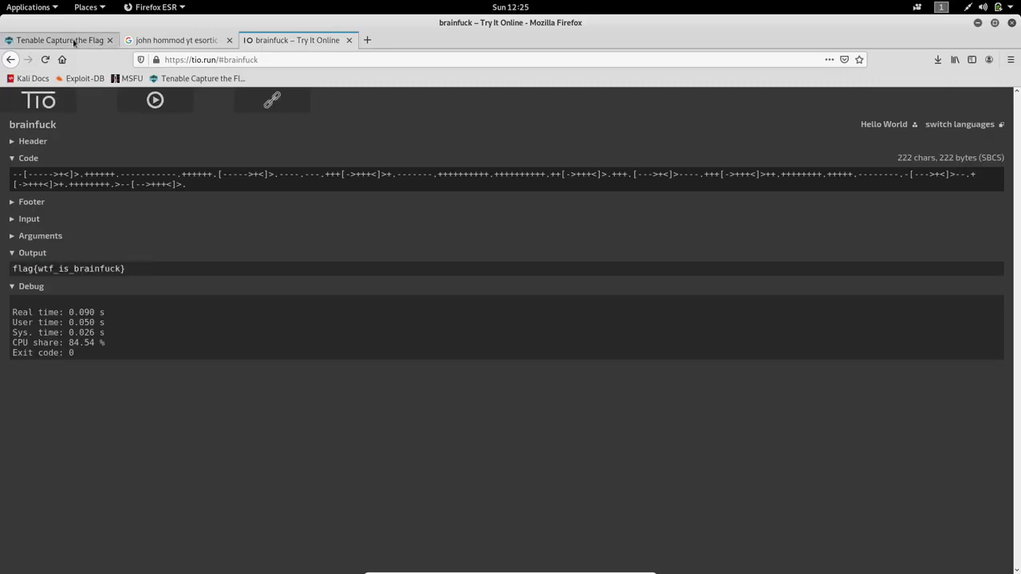
click(61, 40)
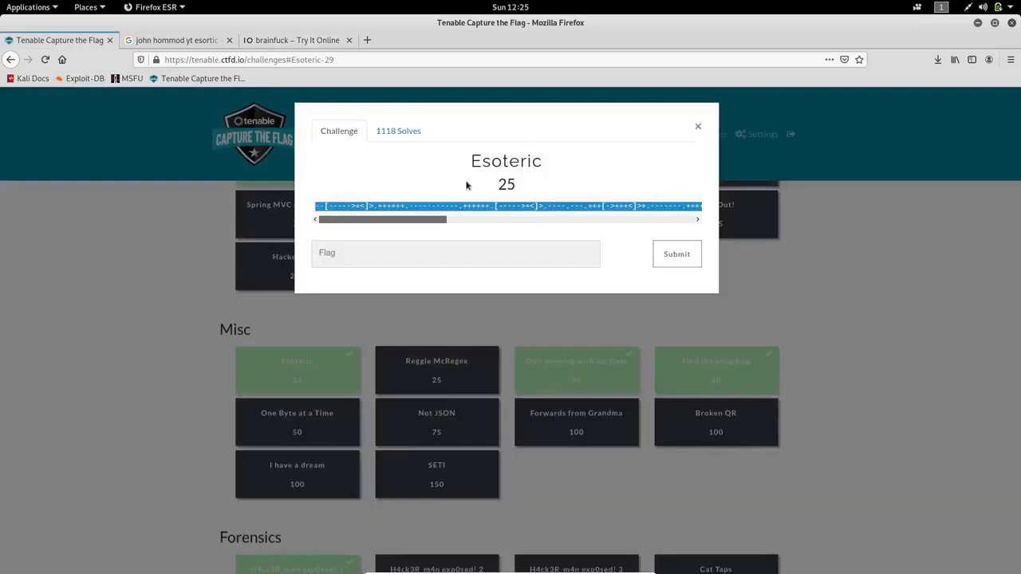